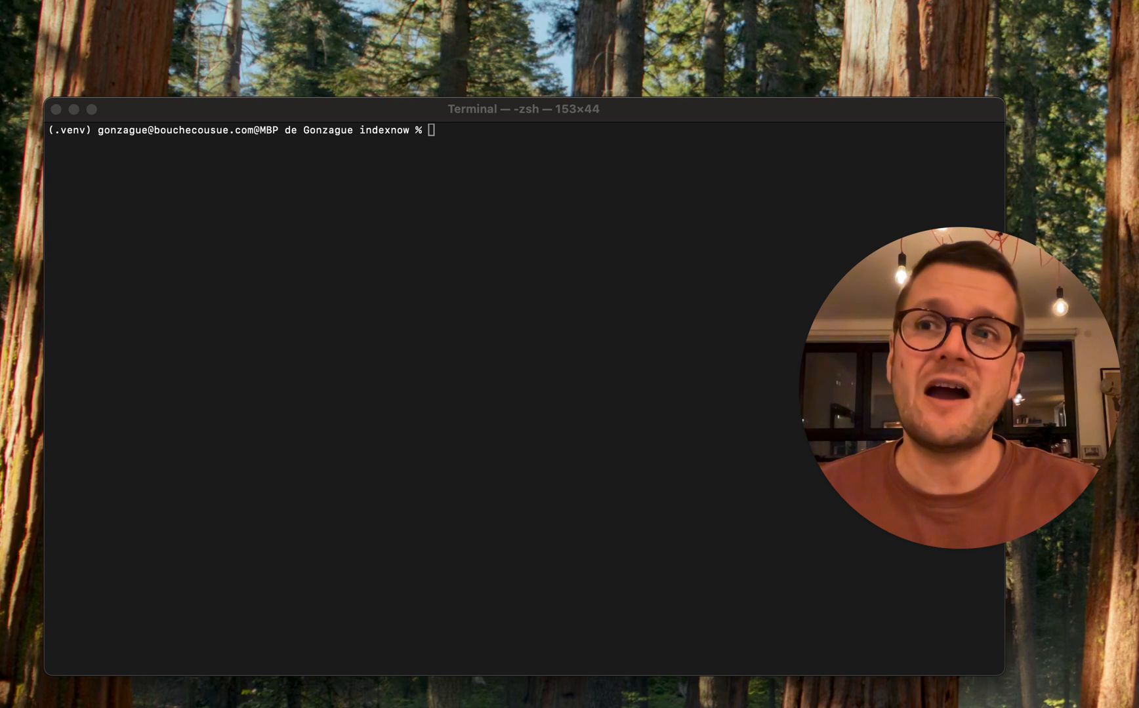
- Install the required Python packages with 'pip install -r requirements.txt'
{"action": "type", "text": "p"}
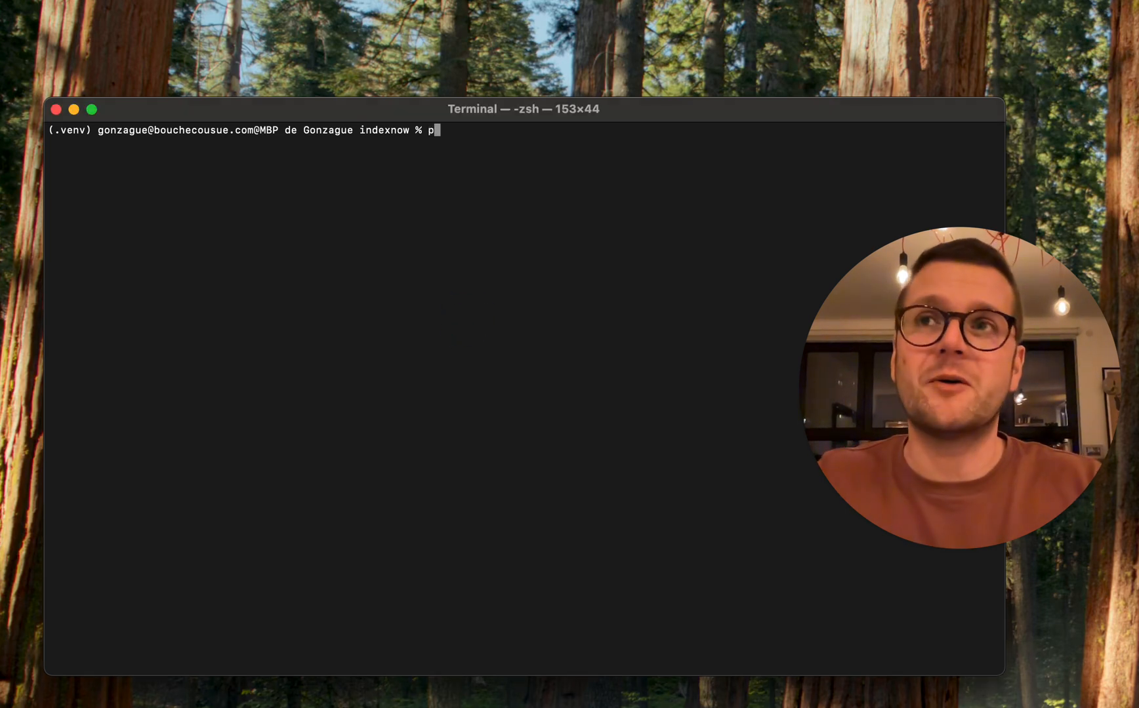
{"action": "type", "text": "ip"}
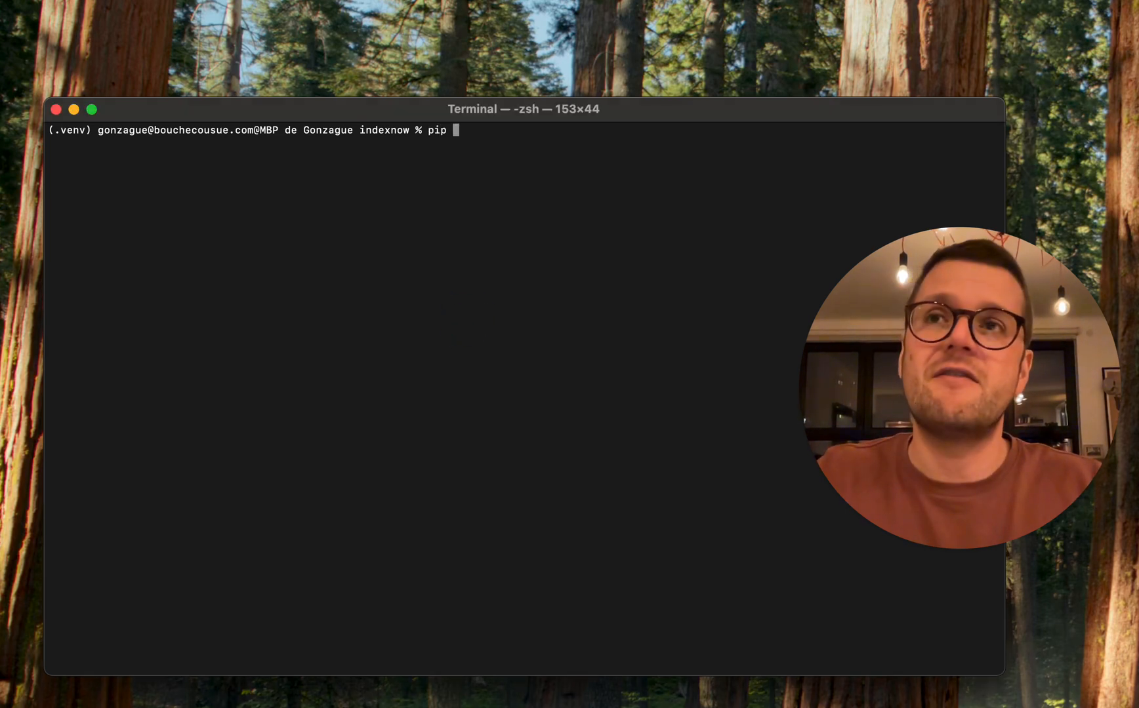
{"action": "type", "text": "install -"}
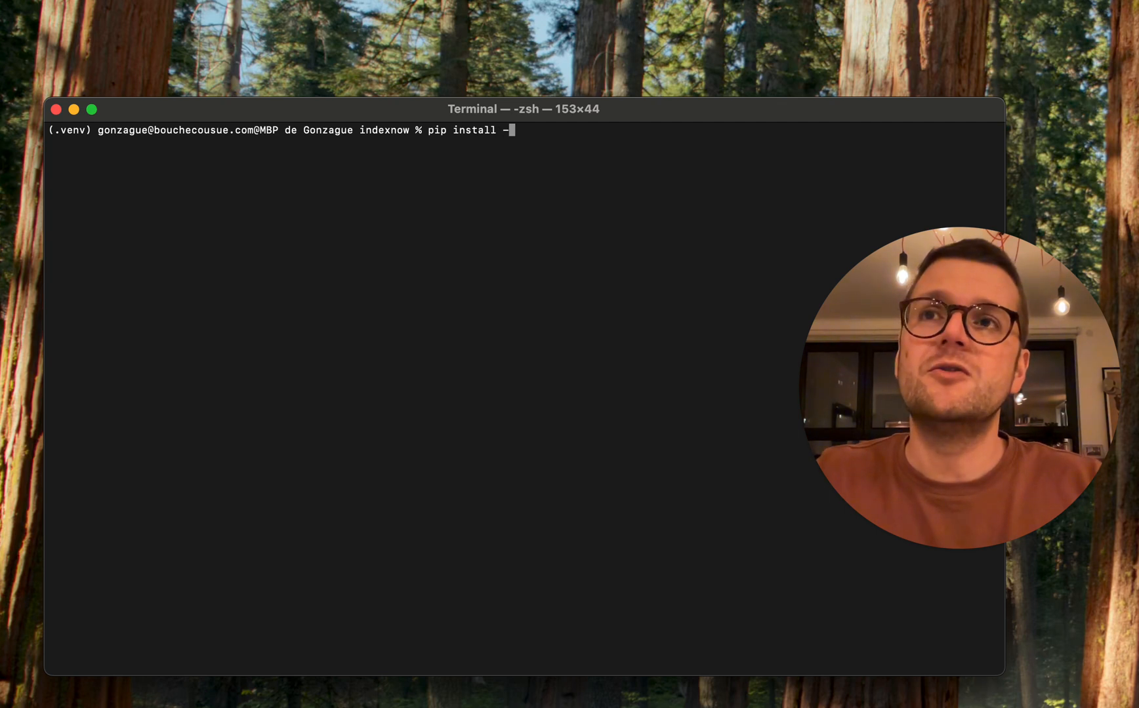
{"action": "type", "text": "r r"}
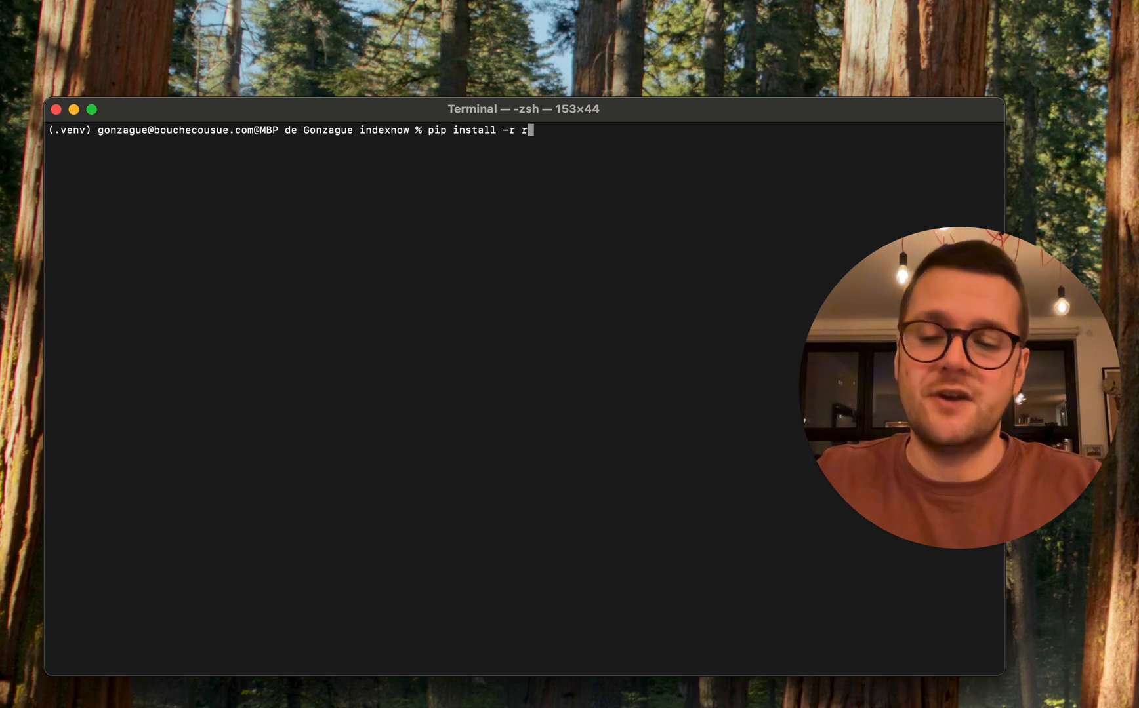
{"action": "type", "text": "equirement"}
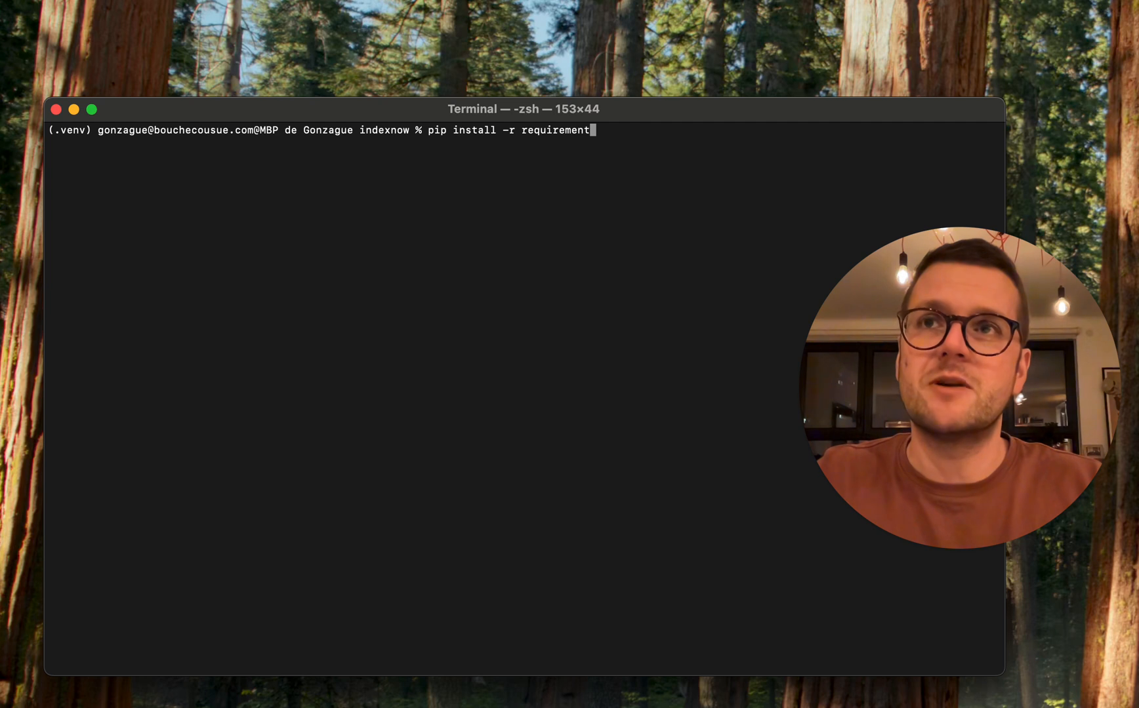
{"action": "type", "text": "s.txt"}
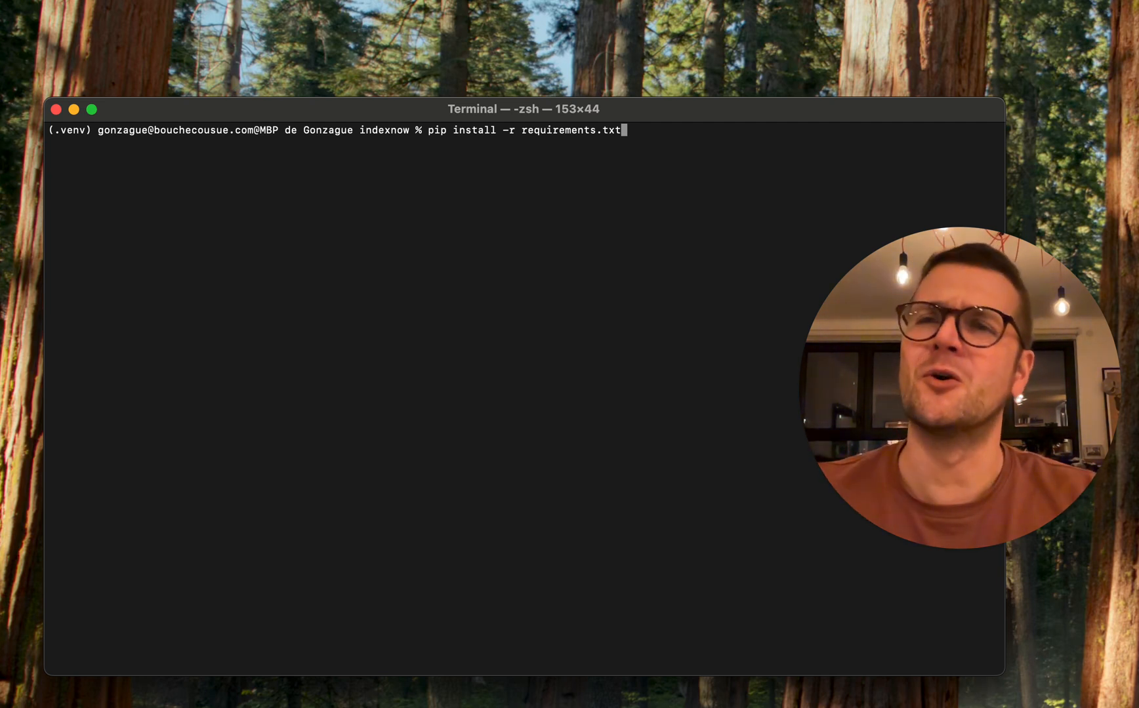
{"action": "key", "text": "Return"}
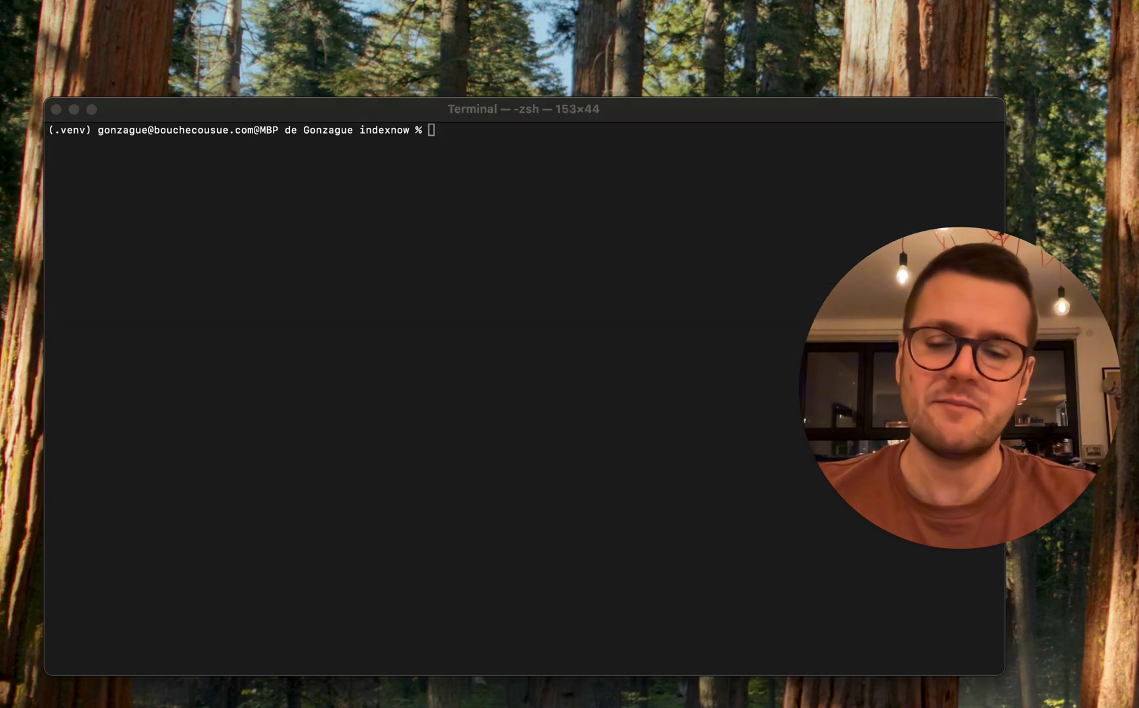
{"action": "type", "text": "python indexnow_submitter.py https://bouchecousue.com"}
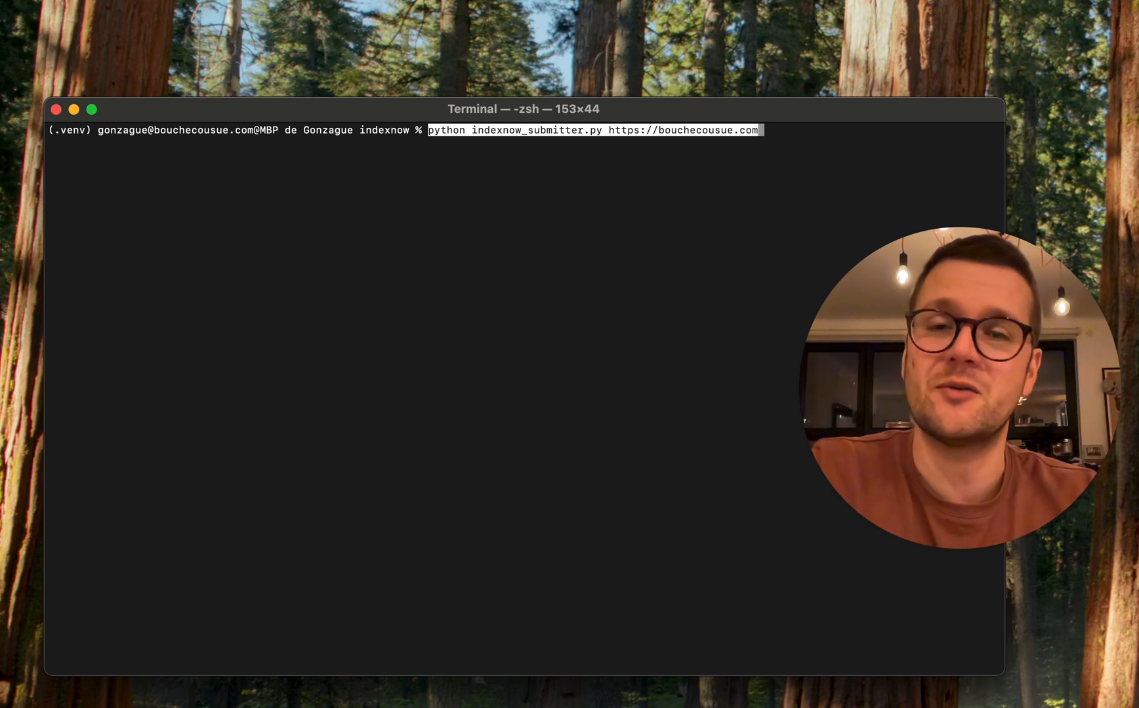
{"action": "key", "text": "Return"}
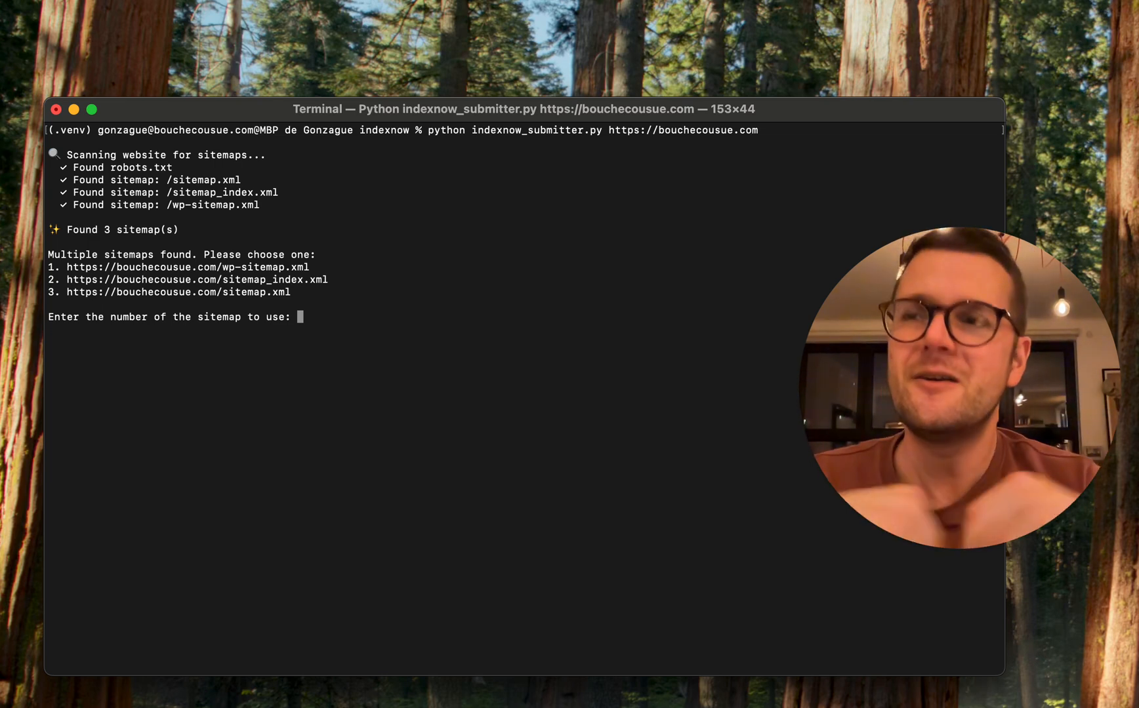
- Enter 3 to pick sitemap.xml from the three sitemaps found
{"action": "type", "text": "3"}
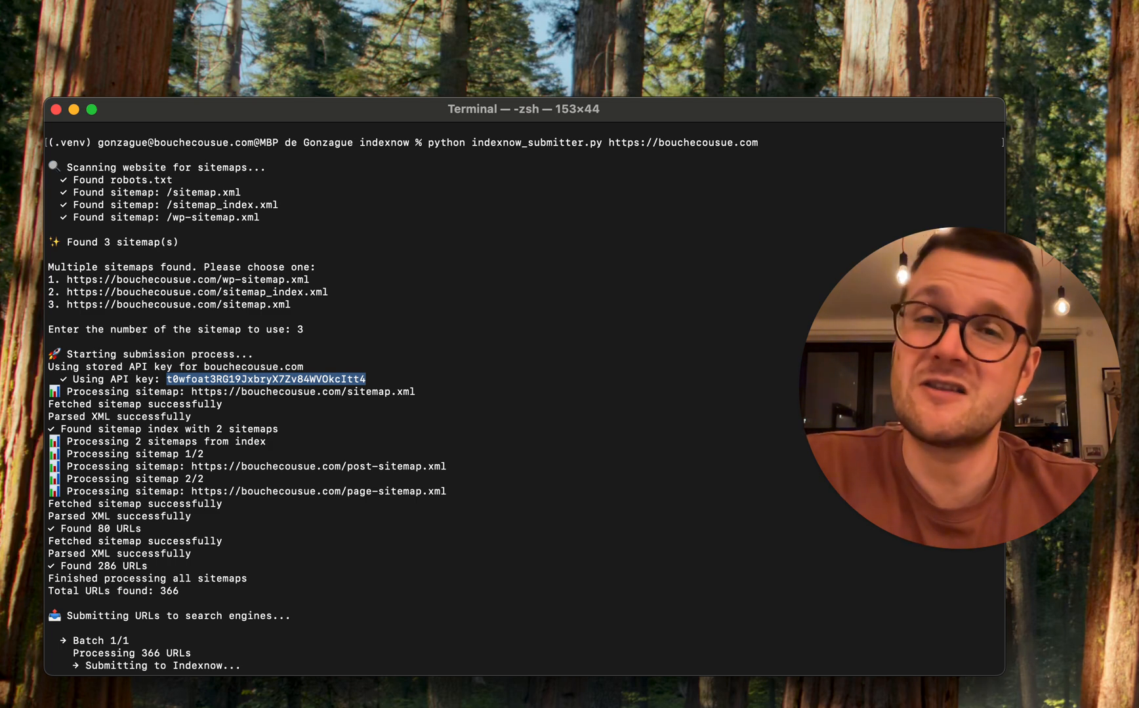
- Scroll the output to follow submission of the 366 URLs to IndexNow and Seznam
{"action": "scroll", "scroll_direction": "down", "scroll_amount": 3}
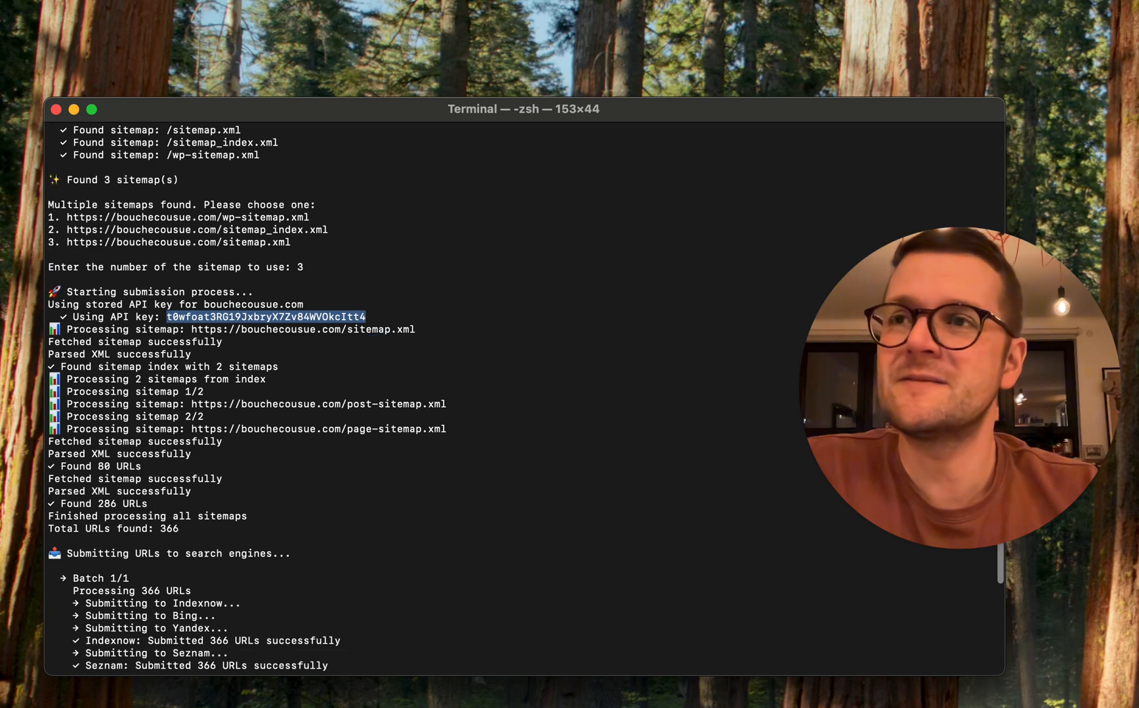
- Scroll to the Final Report: 366 URLs submitted, 0 failures, 100% success
{"action": "scroll", "scroll_direction": "down", "scroll_amount": 3}
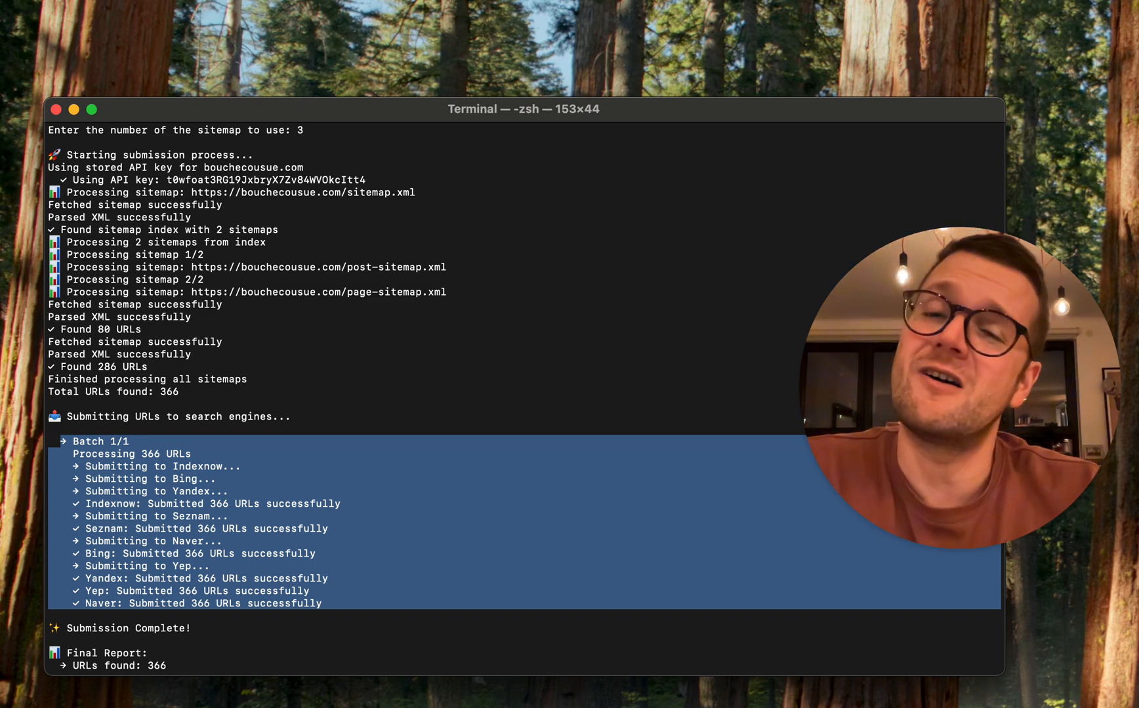
{"action": "scroll", "scroll_direction": "down", "scroll_amount": 3}
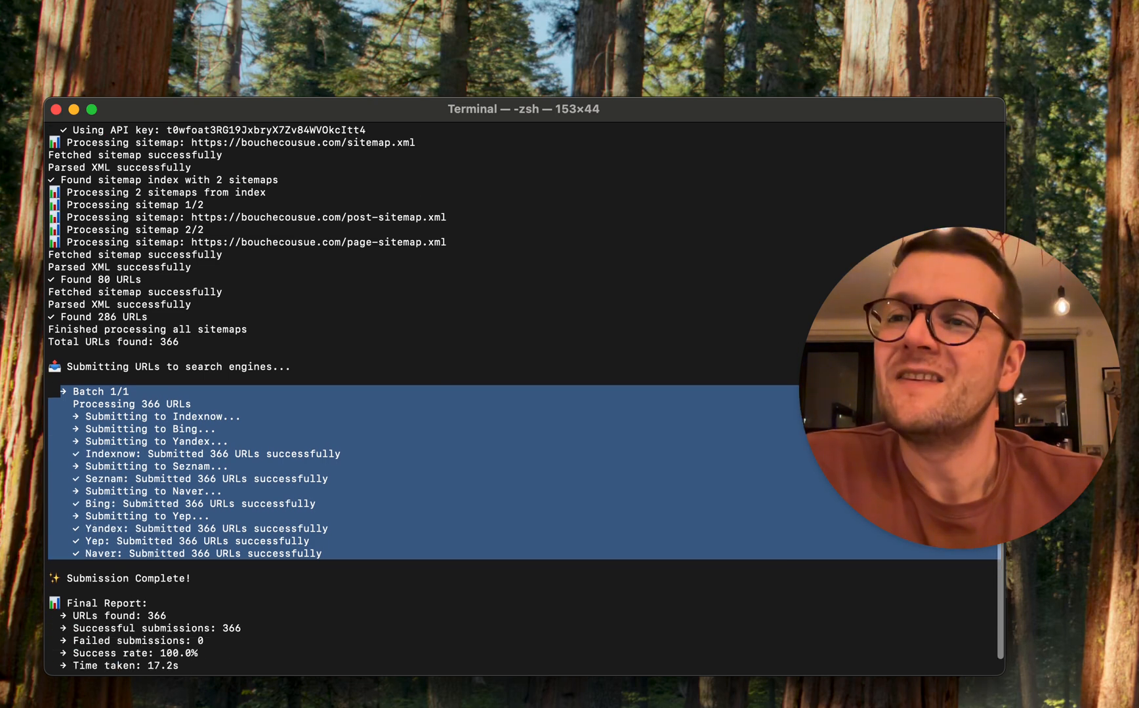